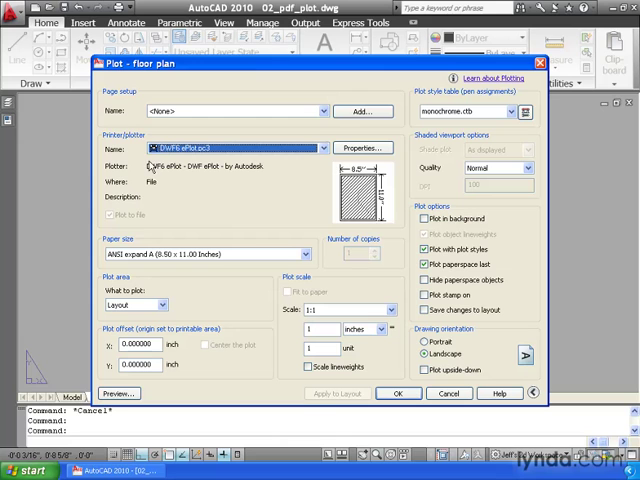
# Step: Select DWG To PDF.pc3 as the printer in place of DWF ePlot
pyautogui.click(324, 147)
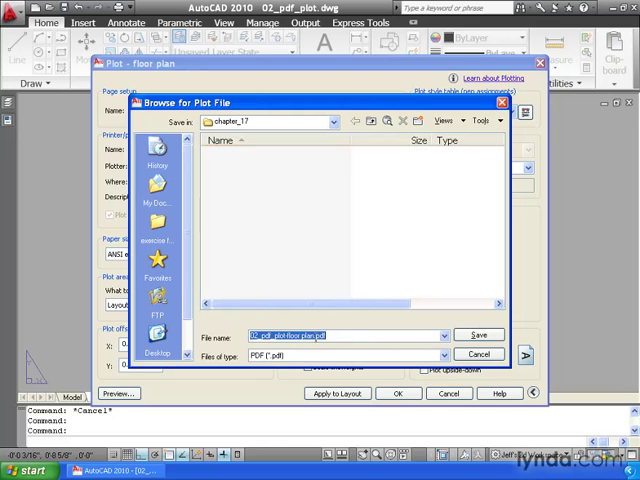
# Step: Save the plot as '02_pdf_plot-floor plan.pdf' in chapter_17 to start plotting
pyautogui.click(478, 335)
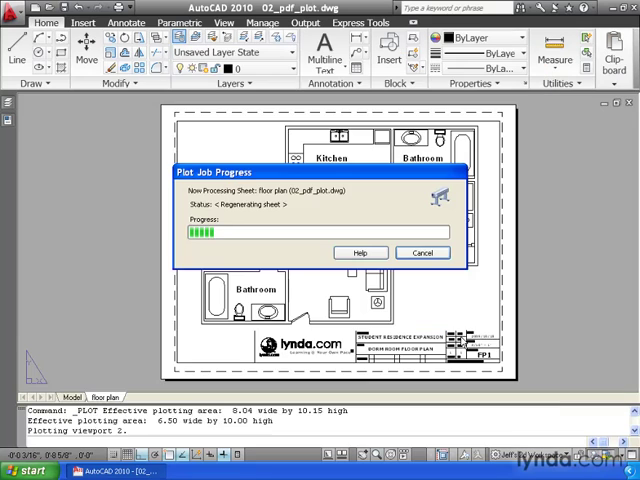